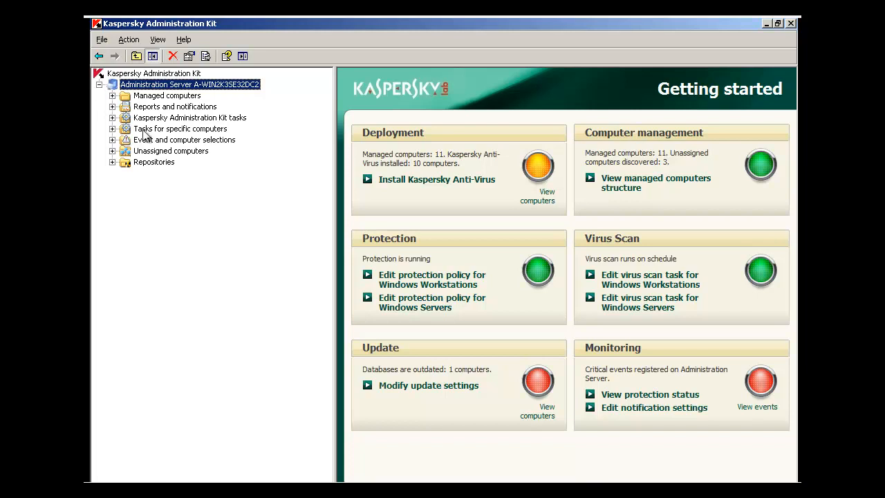
# - Create a task for specific computers named 'Deploy KAV for Workstations MP4 + Network Agent'
pyautogui.click(180, 128)
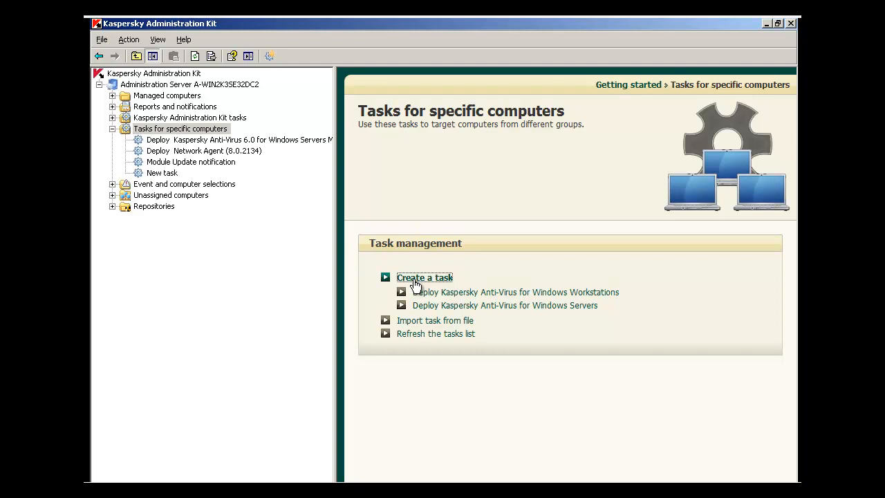
pyautogui.click(425, 277)
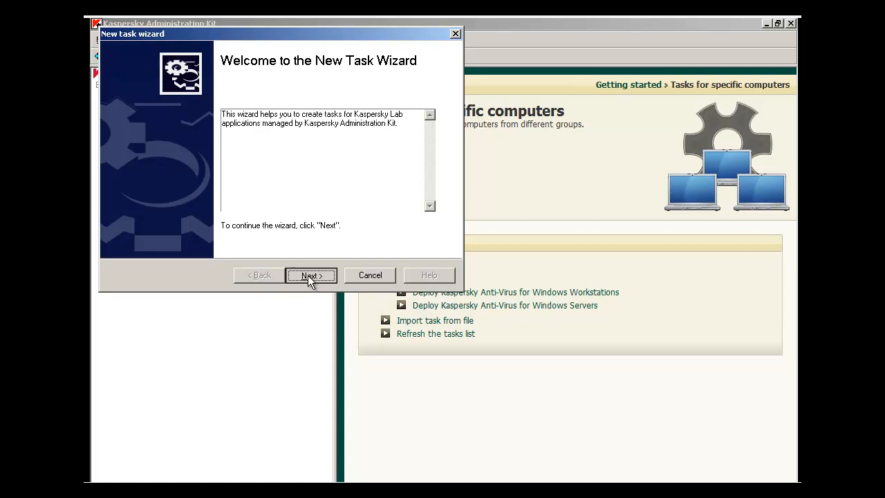
pyautogui.click(310, 275)
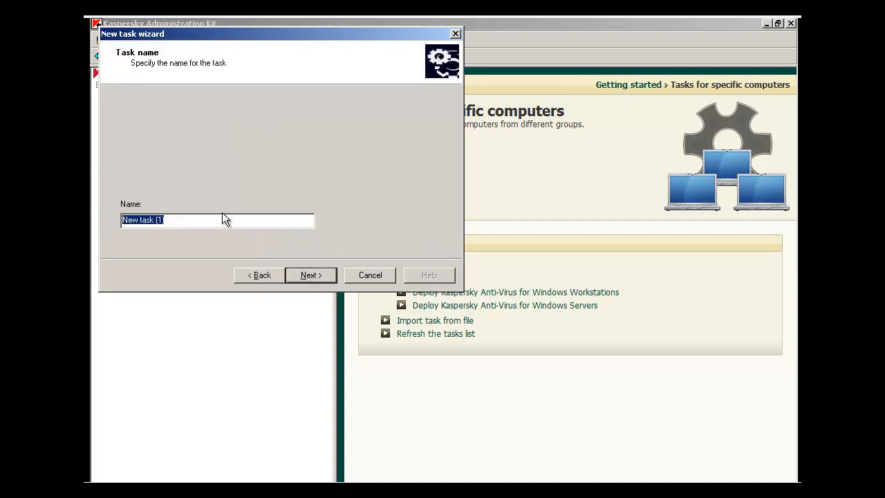
pyautogui.write('Deploy KAV for Workstations MP4 + Network Agent')
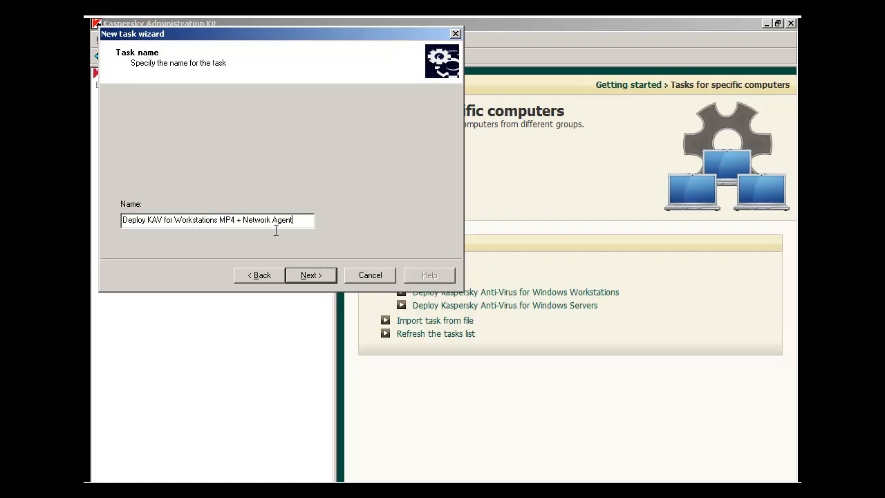
# - Choose Application deployment and select the Kaspersky Anti-Virus 6.0 for Windows Workstations MP4 package
pyautogui.click(310, 275)
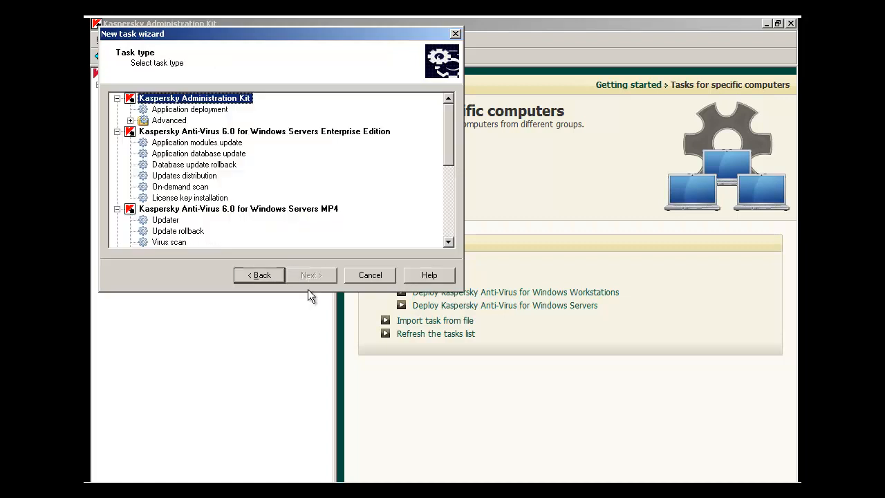
pyautogui.moveTo(392, 229)
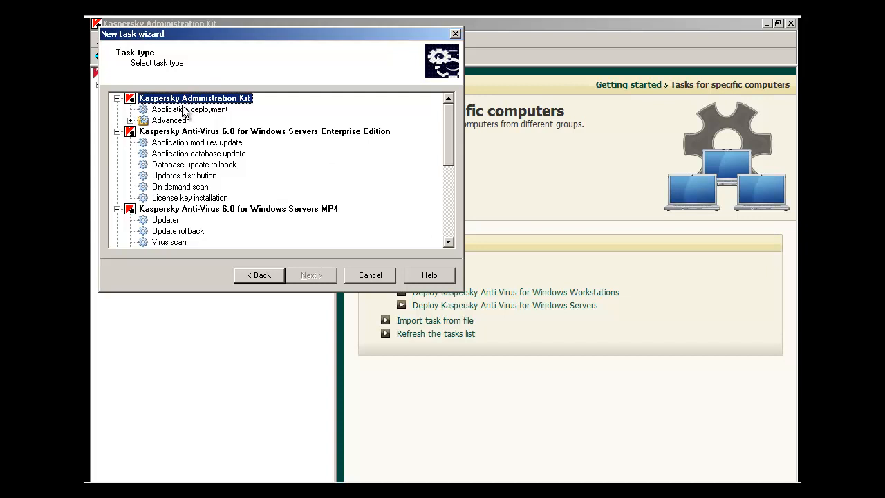
pyautogui.moveTo(181, 117)
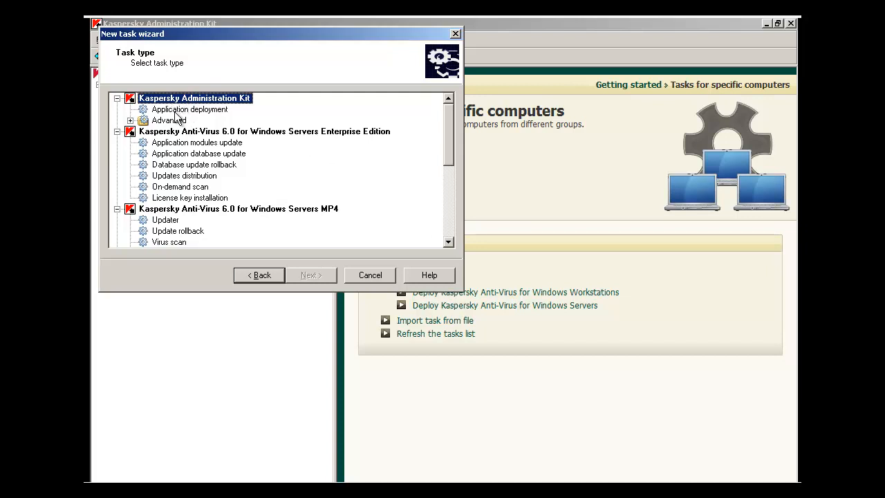
pyautogui.click(189, 109)
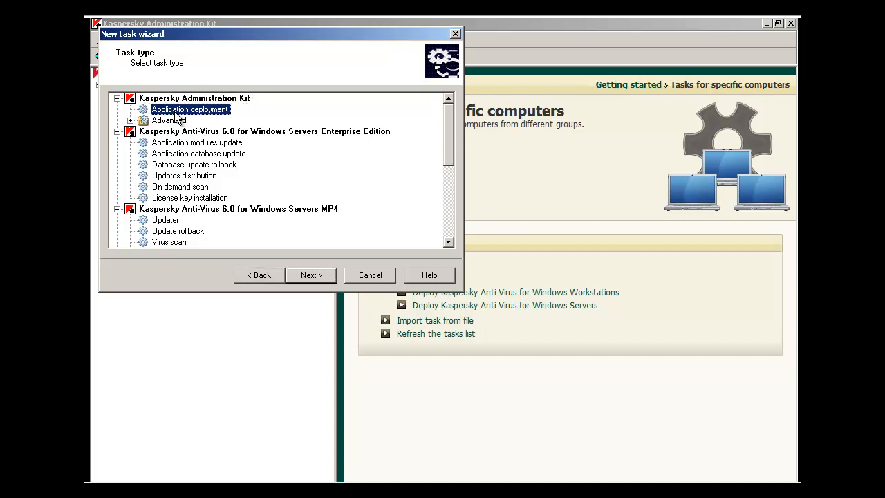
pyautogui.moveTo(307, 267)
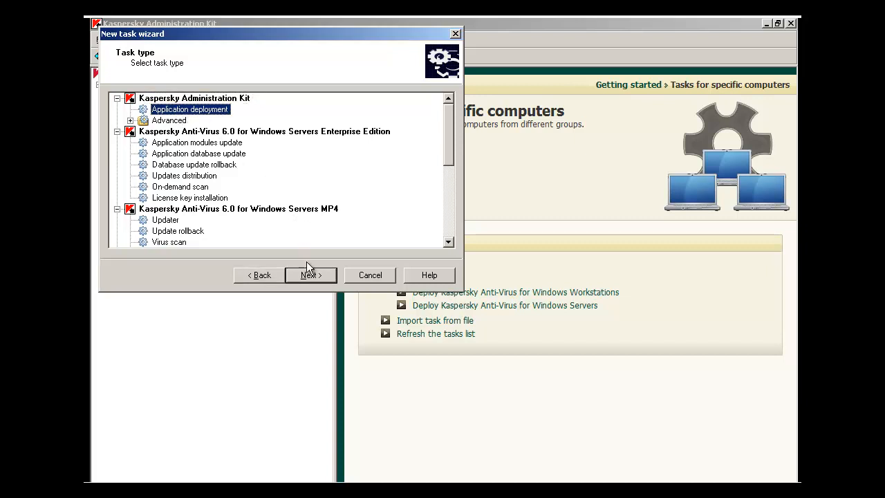
pyautogui.click(310, 275)
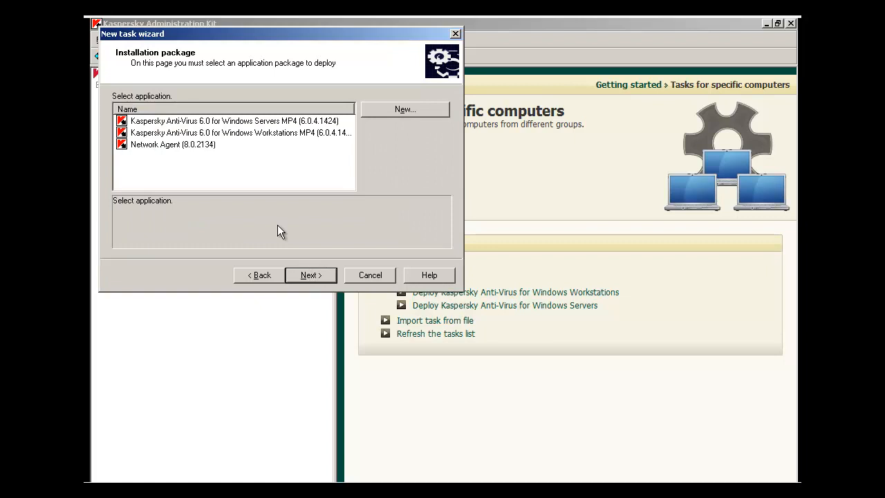
pyautogui.moveTo(275, 206)
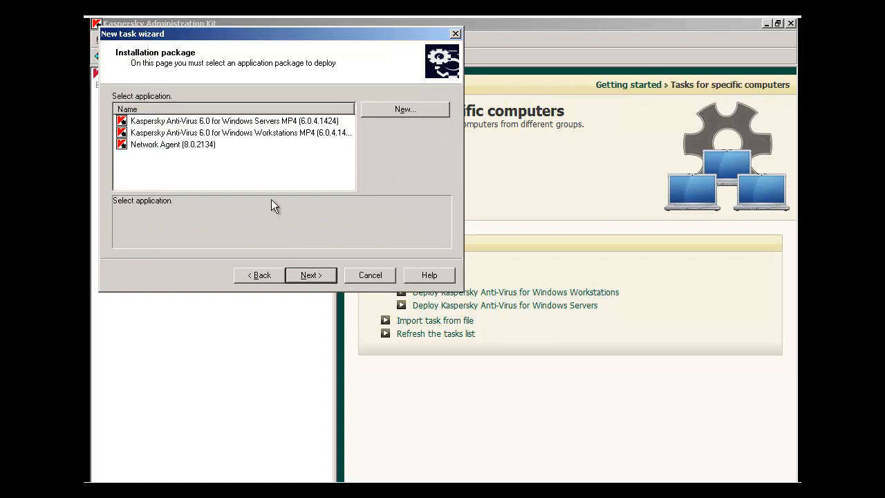
pyautogui.click(234, 132)
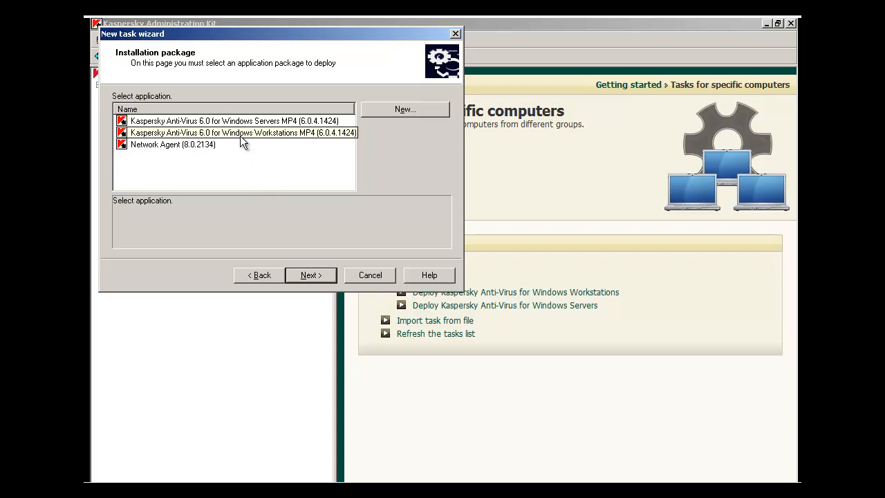
pyautogui.moveTo(330, 139)
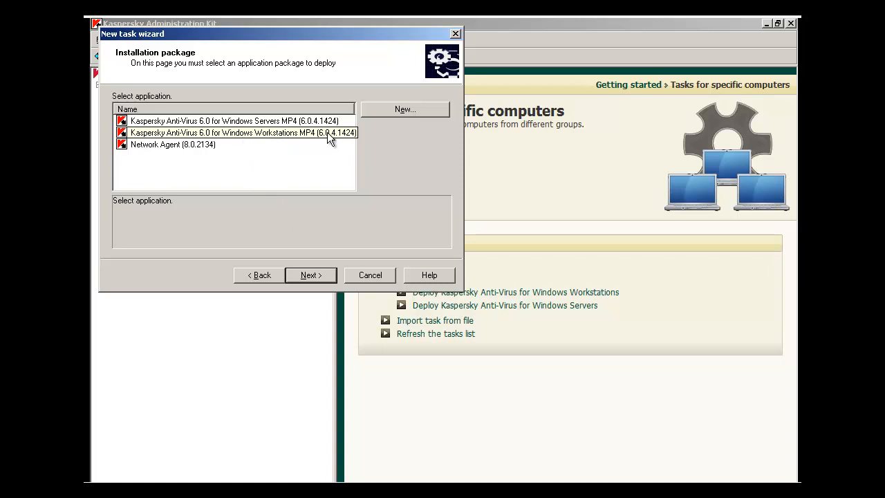
pyautogui.click(240, 132)
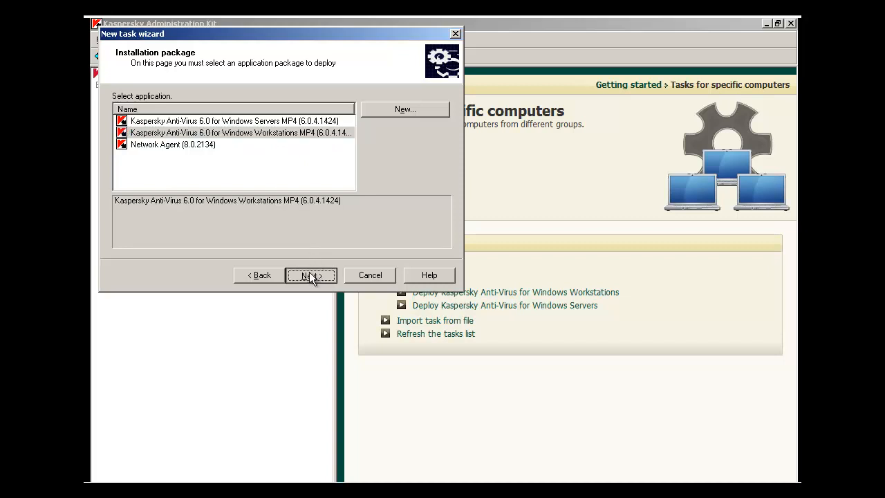
# - Keep push install, disable Network Agent upload, and enable Active Directory group policy installation
pyautogui.click(310, 275)
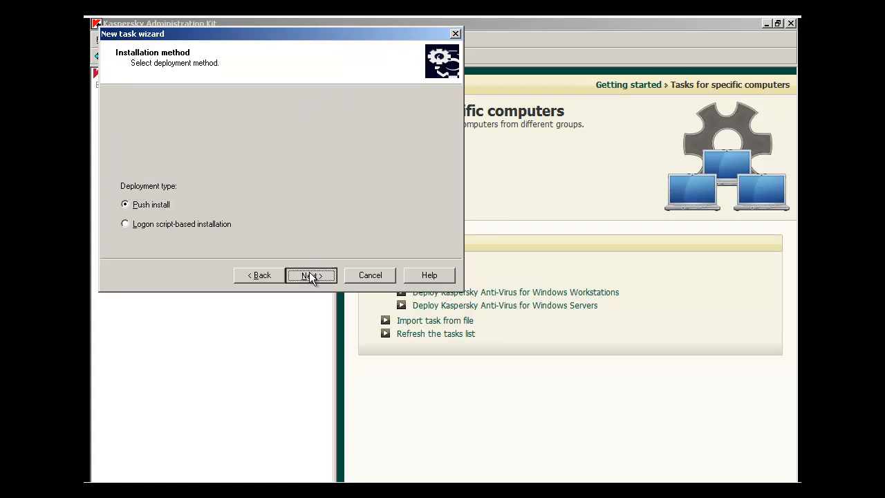
pyautogui.click(310, 274)
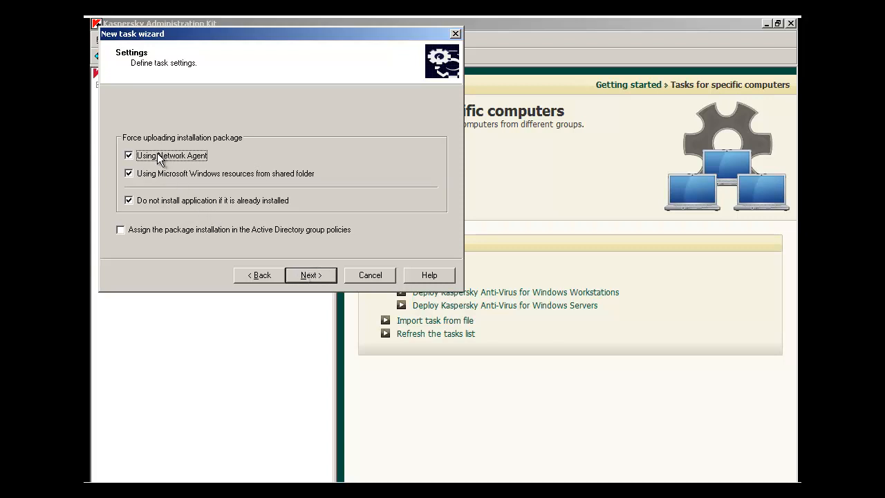
pyautogui.moveTo(158, 160)
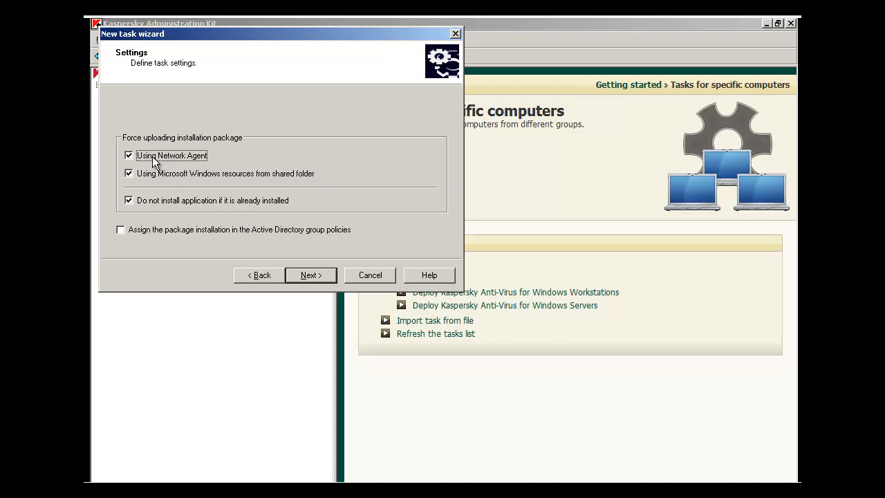
pyautogui.click(129, 155)
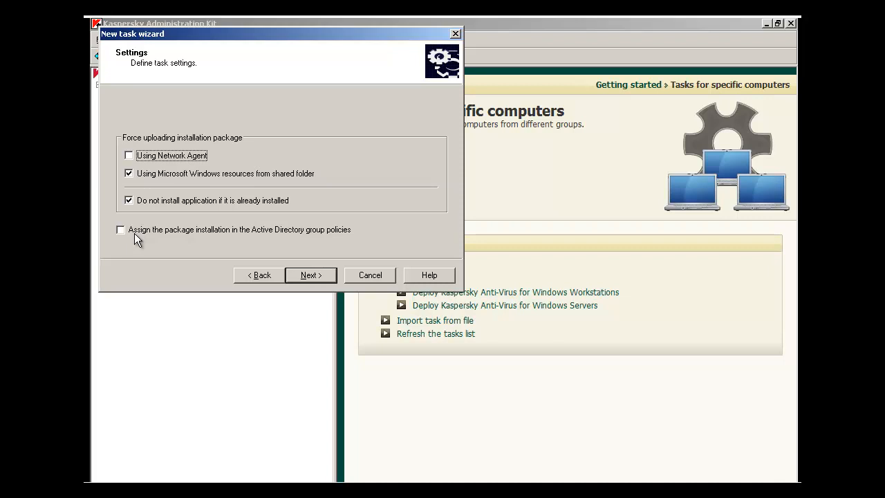
pyautogui.click(120, 229)
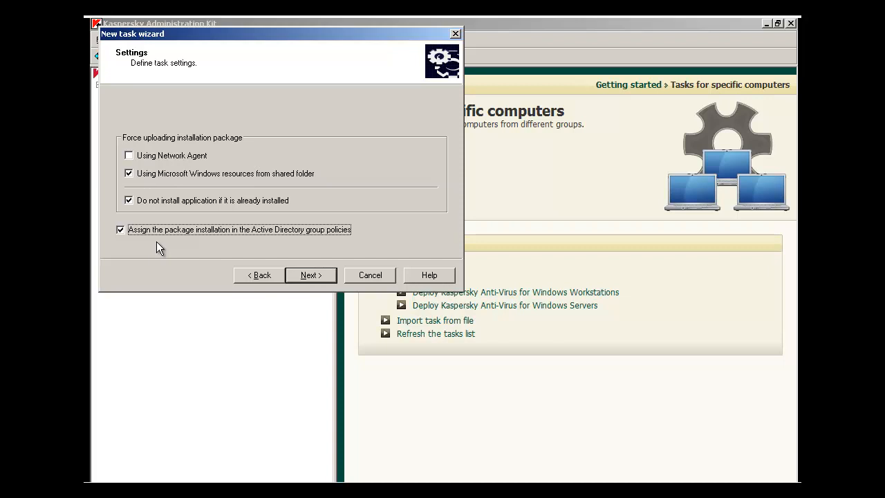
pyautogui.click(309, 274)
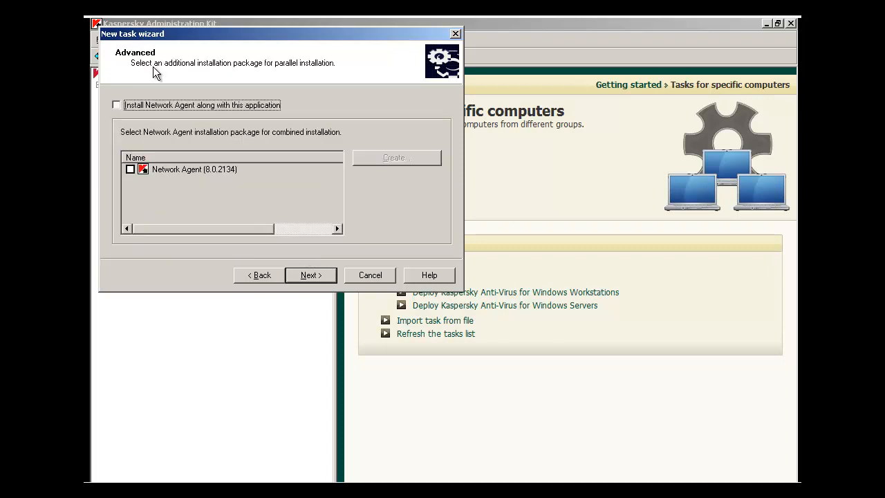
pyautogui.moveTo(151, 84)
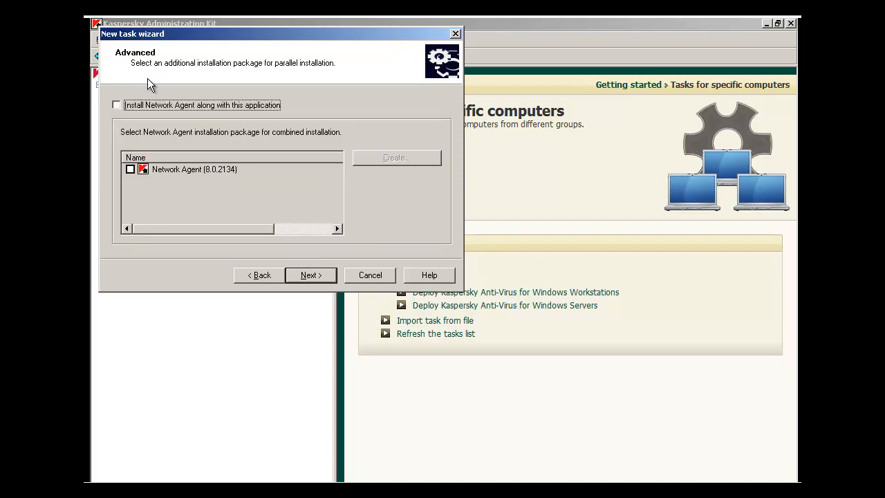
pyautogui.moveTo(138, 111)
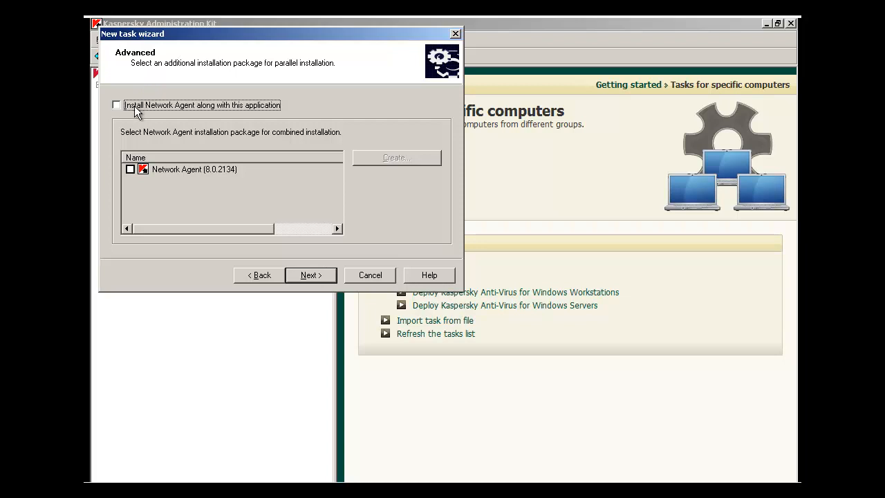
# - Enable installing Network Agent alongside the anti-virus, using the Network Agent (8.0.2134) package
pyautogui.click(117, 105)
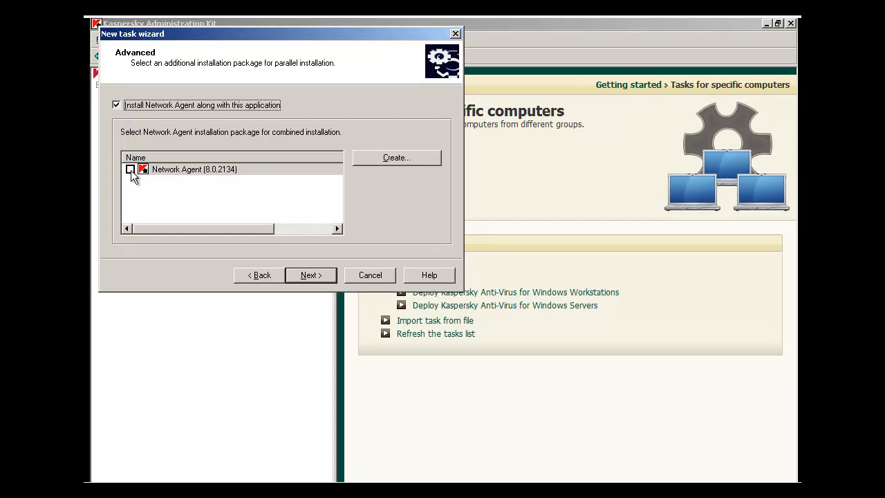
pyautogui.click(194, 168)
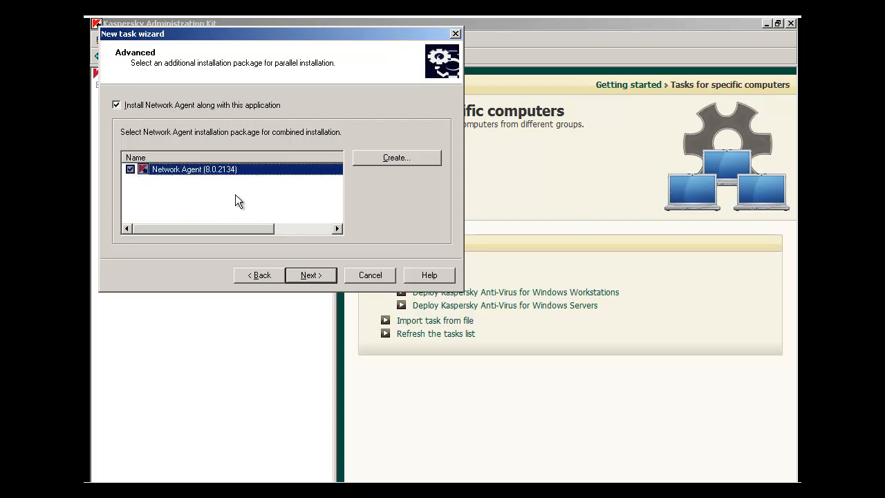
pyautogui.moveTo(291, 248)
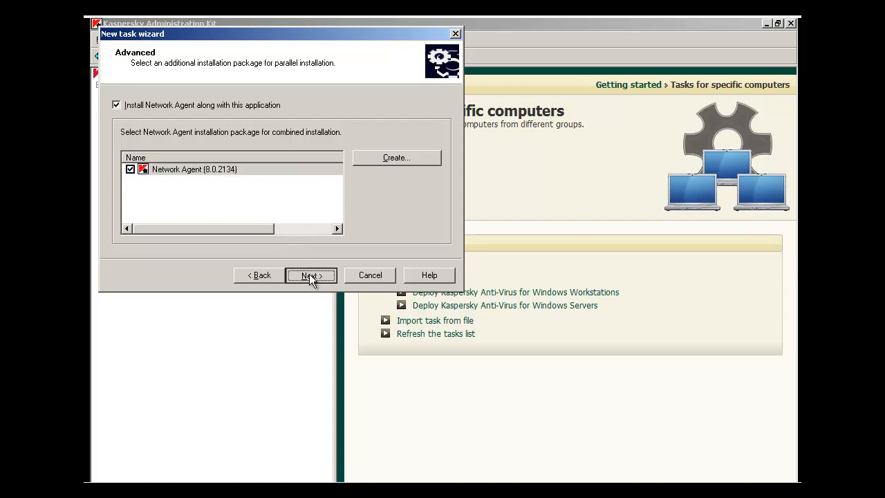
pyautogui.click(310, 275)
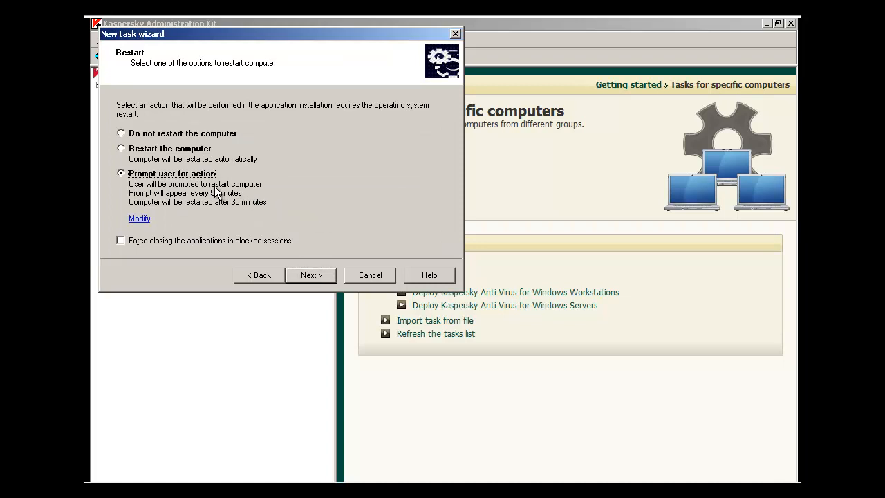
pyautogui.moveTo(190, 192)
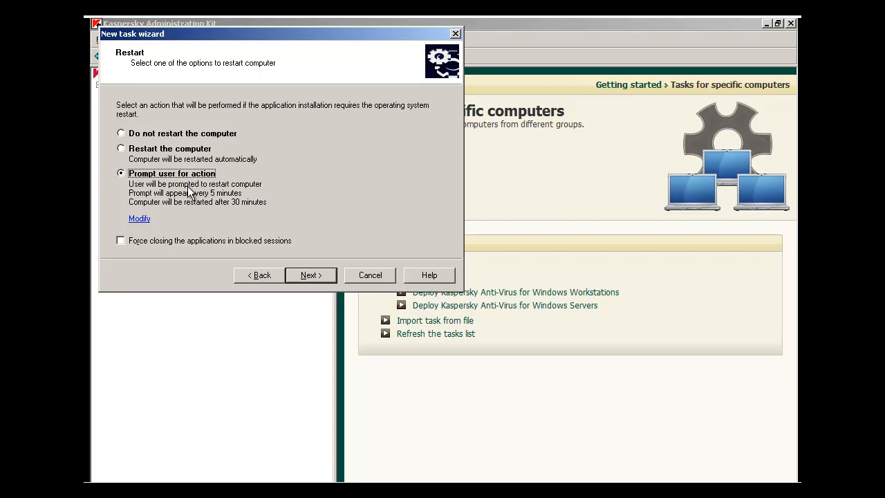
pyautogui.moveTo(192, 193)
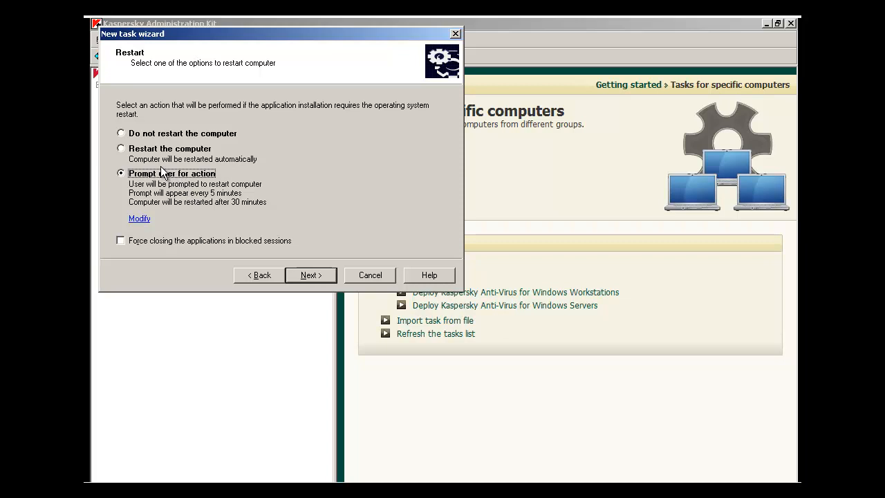
pyautogui.moveTo(131, 159)
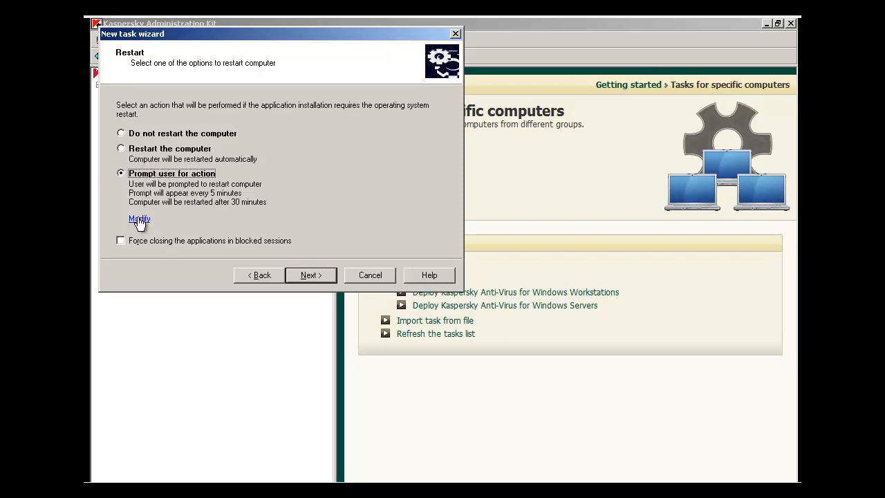
# - Keep 'Prompt user for action' for restarts, leaving the prompt settings unchanged
pyautogui.click(138, 219)
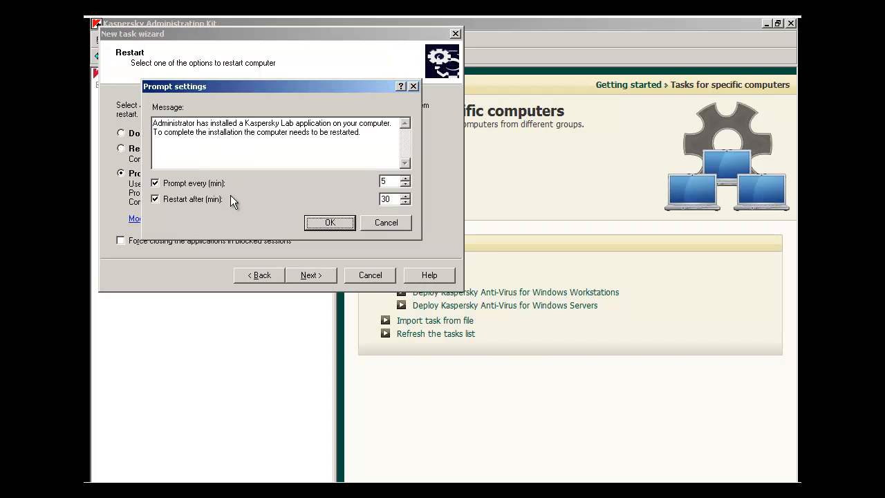
pyautogui.click(330, 222)
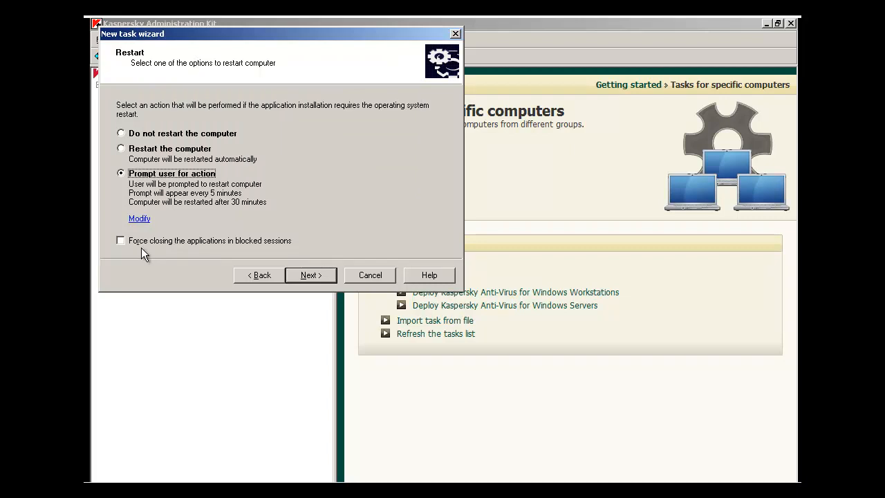
pyautogui.moveTo(133, 250)
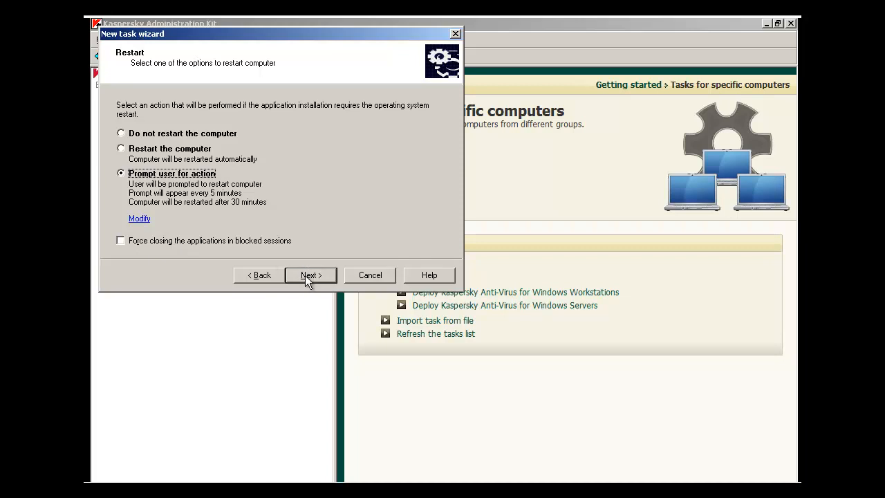
pyautogui.click(311, 274)
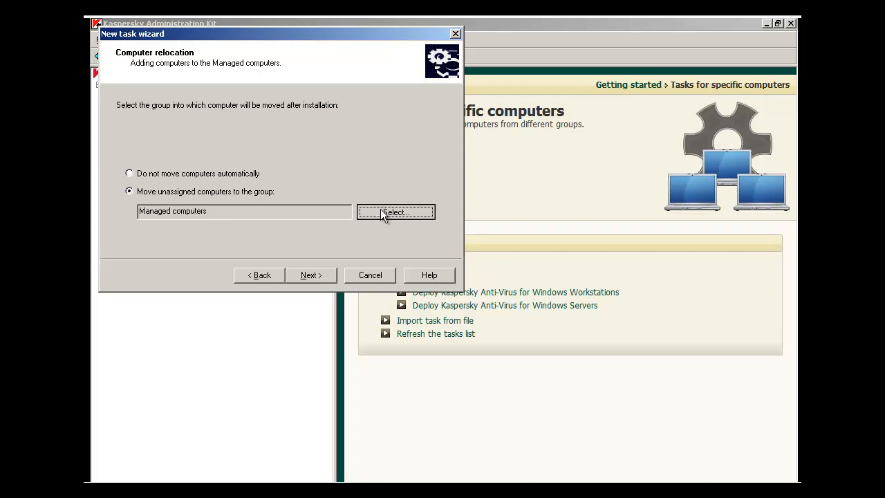
# - Set the destination group for unassigned computers to Managed computers\New group
pyautogui.click(395, 212)
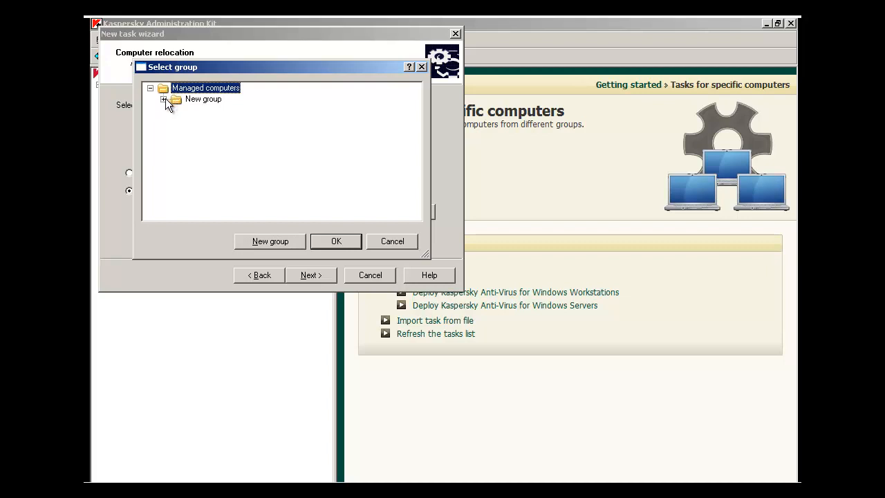
pyautogui.moveTo(281, 246)
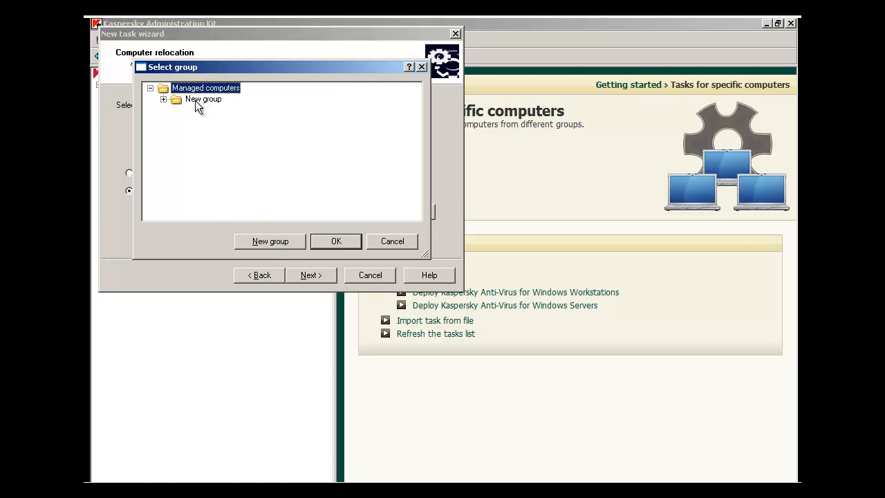
pyautogui.click(203, 99)
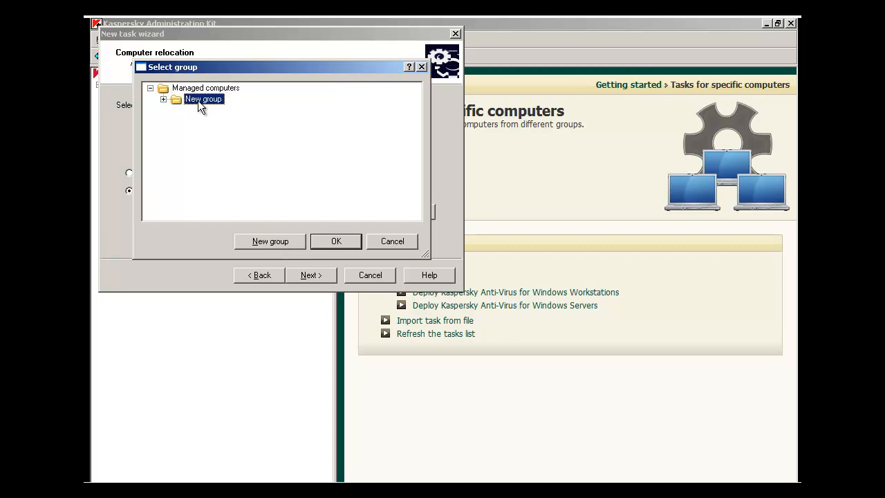
pyautogui.click(336, 241)
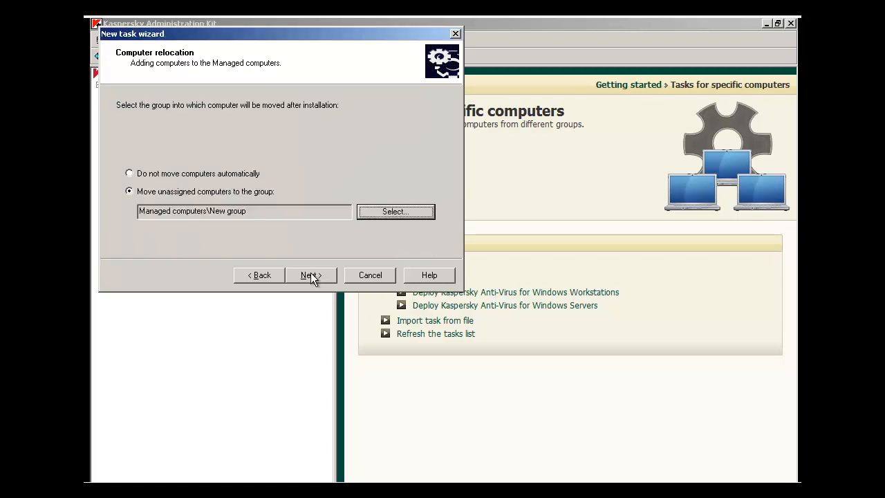
pyautogui.click(310, 274)
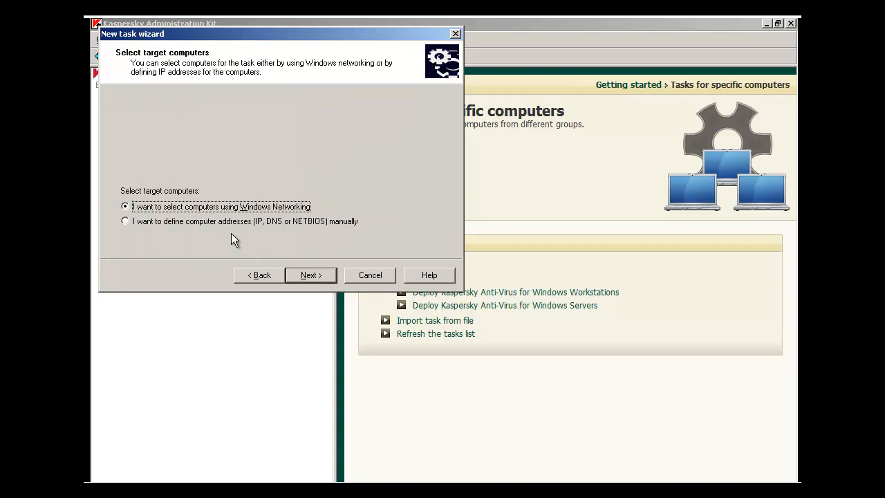
pyautogui.moveTo(198, 237)
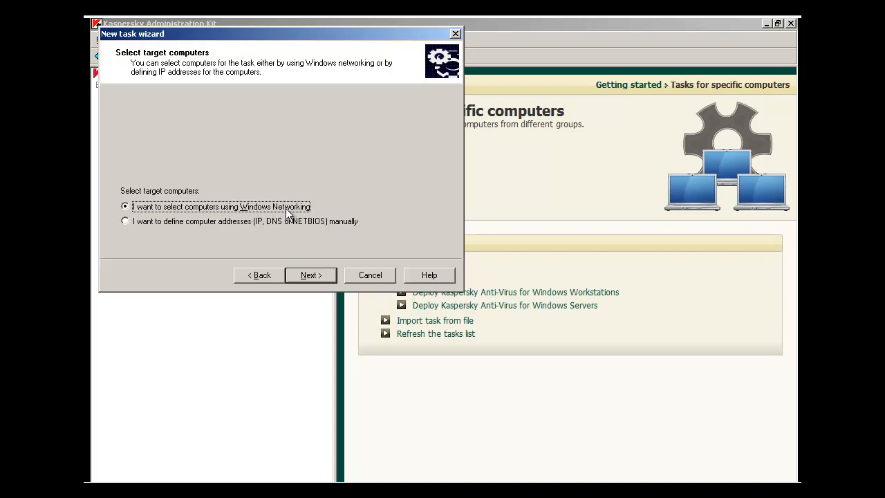
pyautogui.moveTo(261, 213)
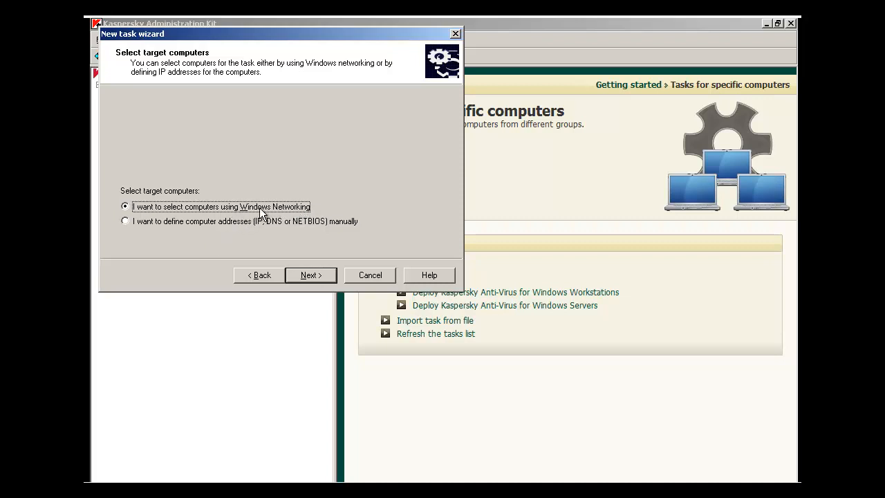
pyautogui.moveTo(216, 230)
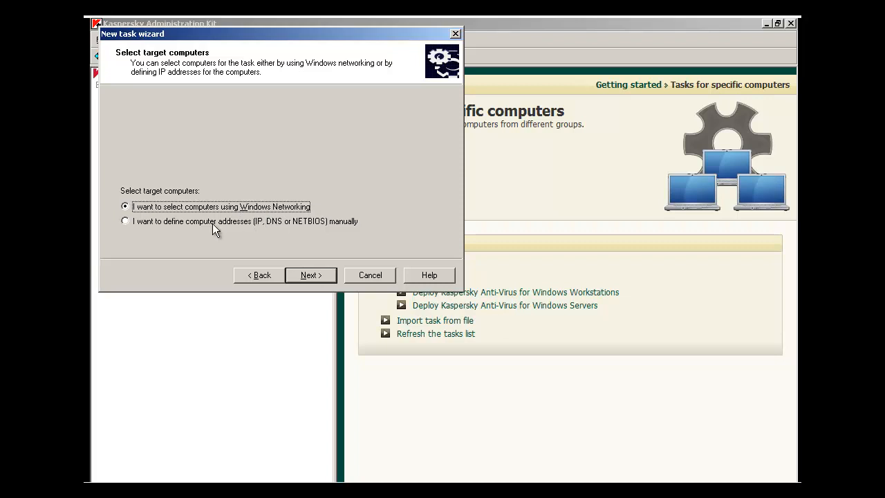
pyautogui.moveTo(152, 226)
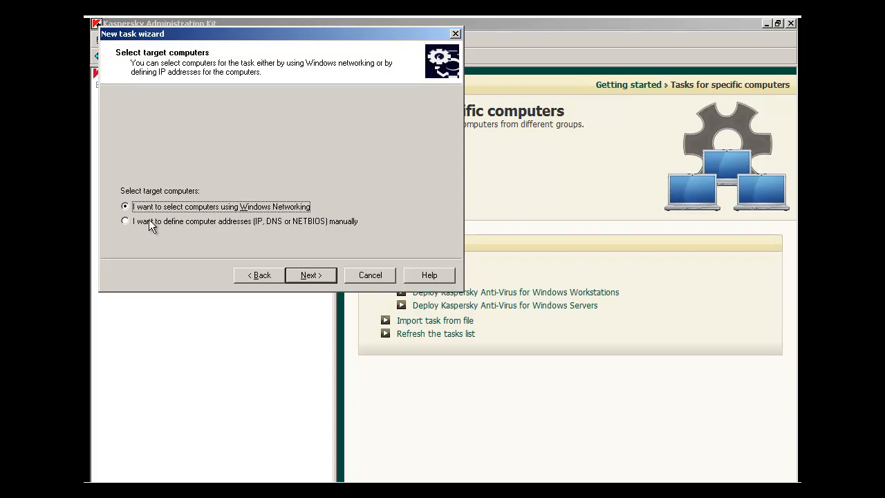
pyautogui.moveTo(283, 263)
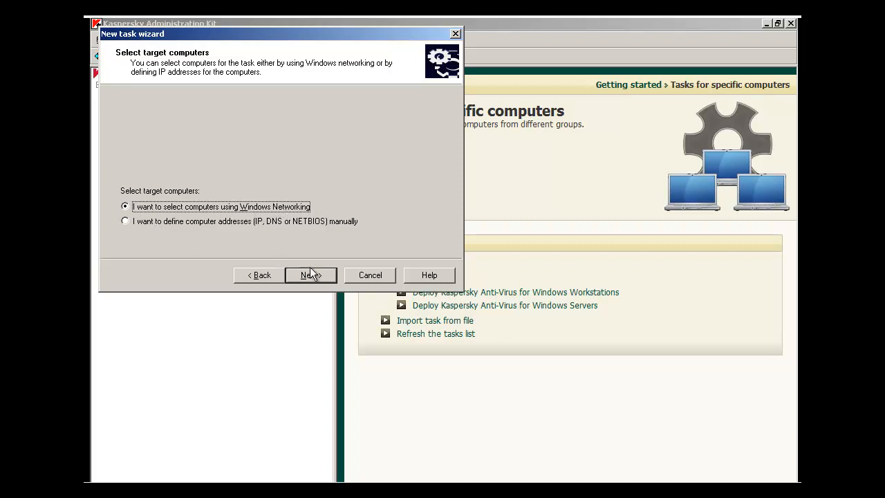
# - Expand Managed computers > New group and select A-WINXP32VM1 as the target computer
pyautogui.click(311, 275)
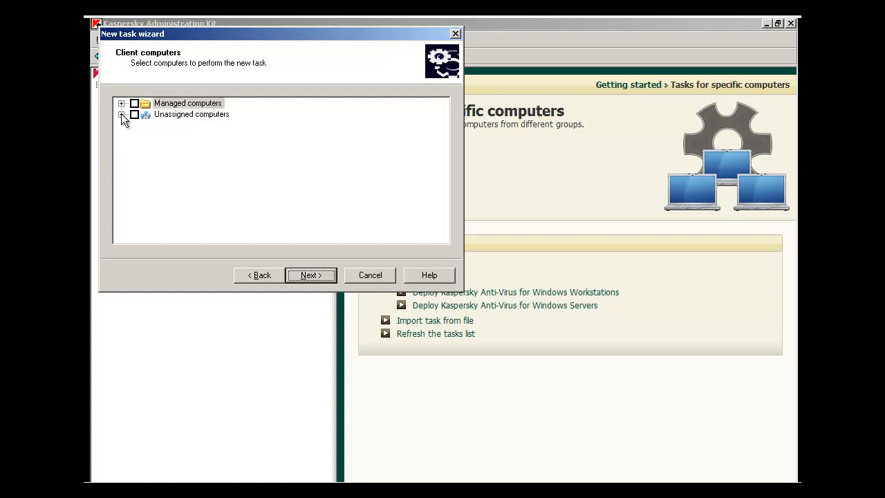
pyautogui.click(122, 103)
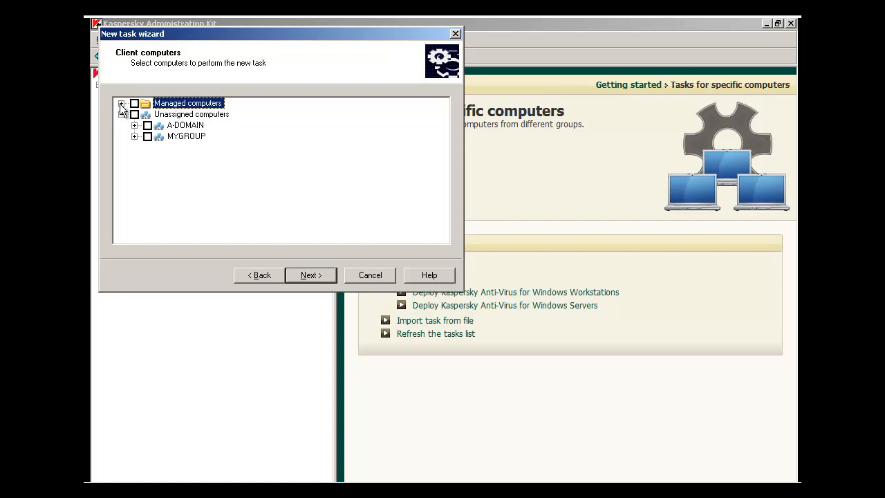
pyautogui.click(122, 103)
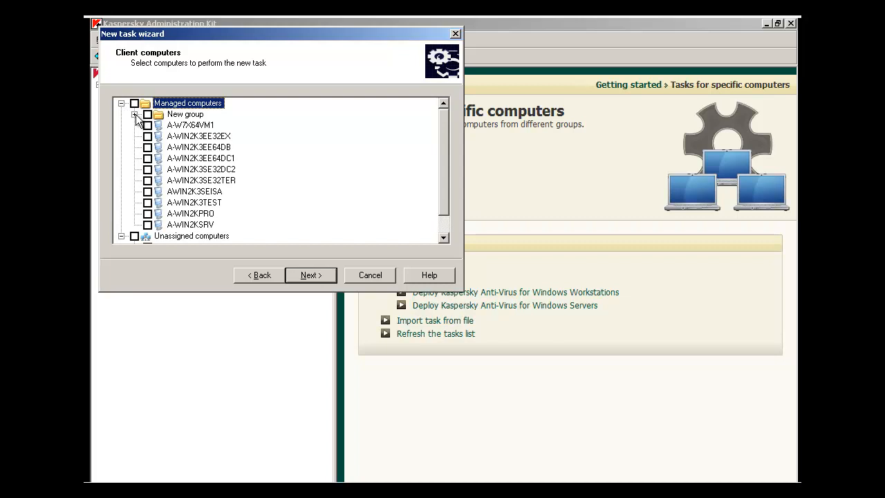
pyautogui.click(135, 114)
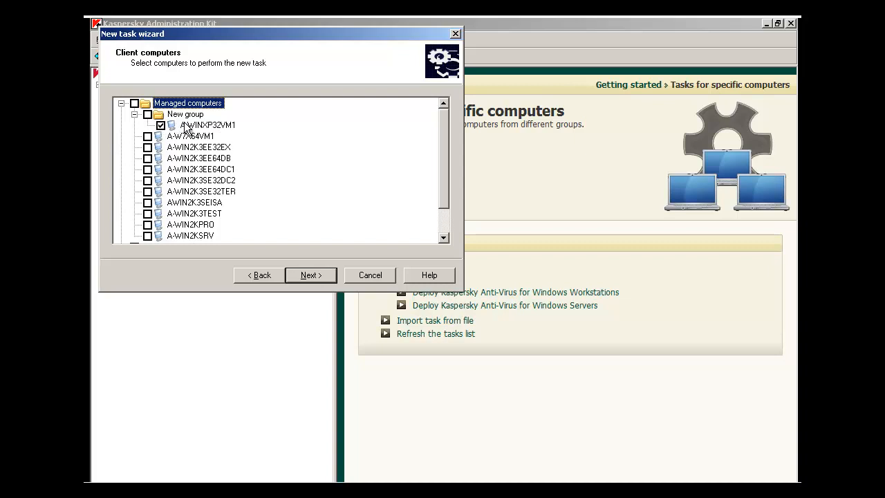
pyautogui.moveTo(181, 126)
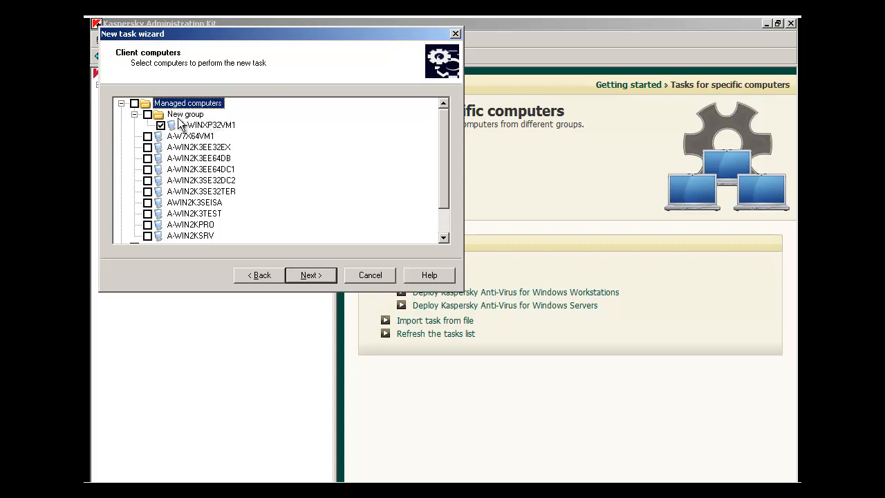
pyautogui.moveTo(192, 125)
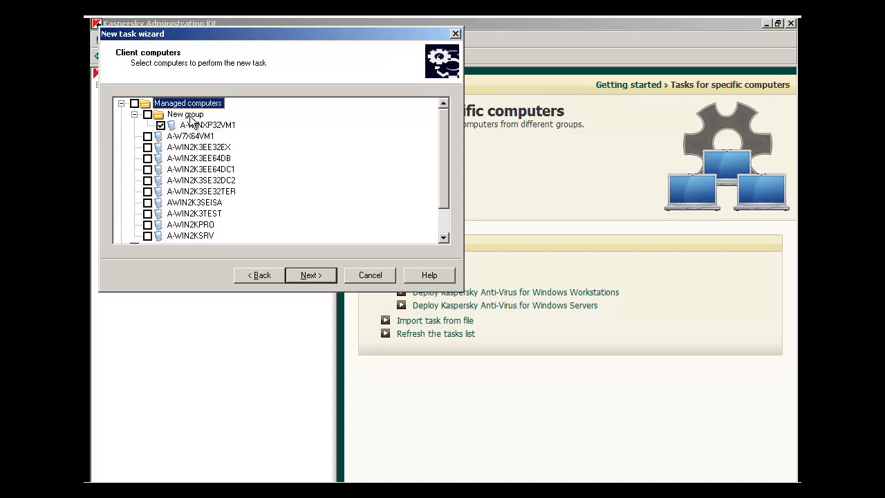
pyautogui.moveTo(166, 135)
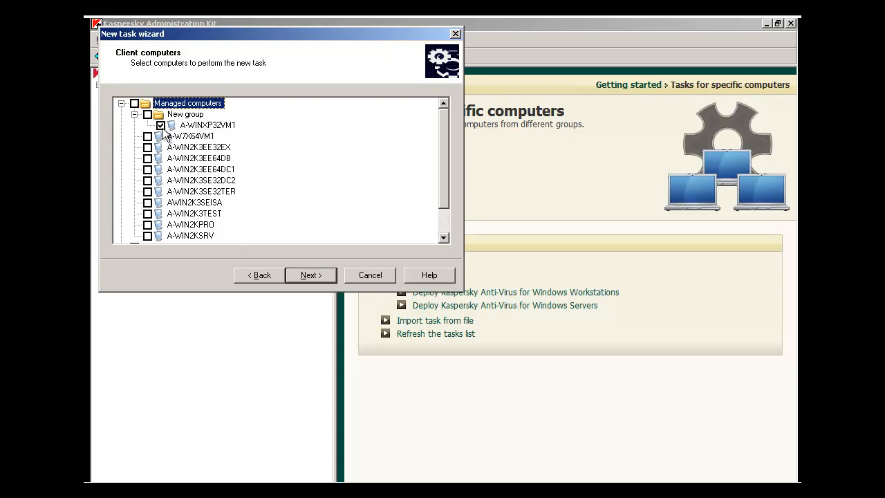
pyautogui.click(309, 274)
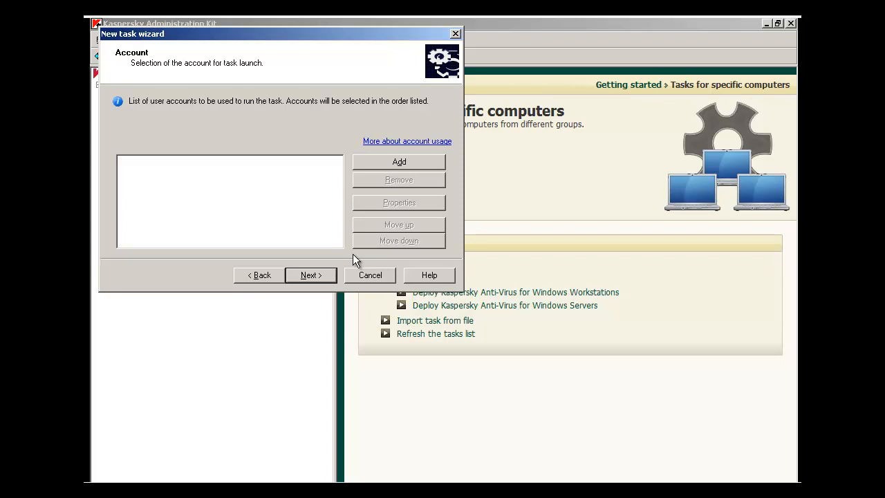
pyautogui.moveTo(373, 169)
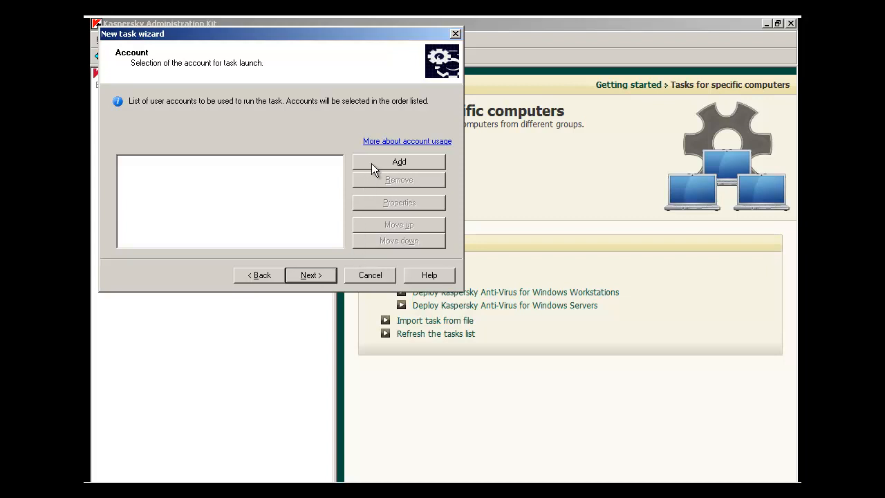
pyautogui.moveTo(351, 168)
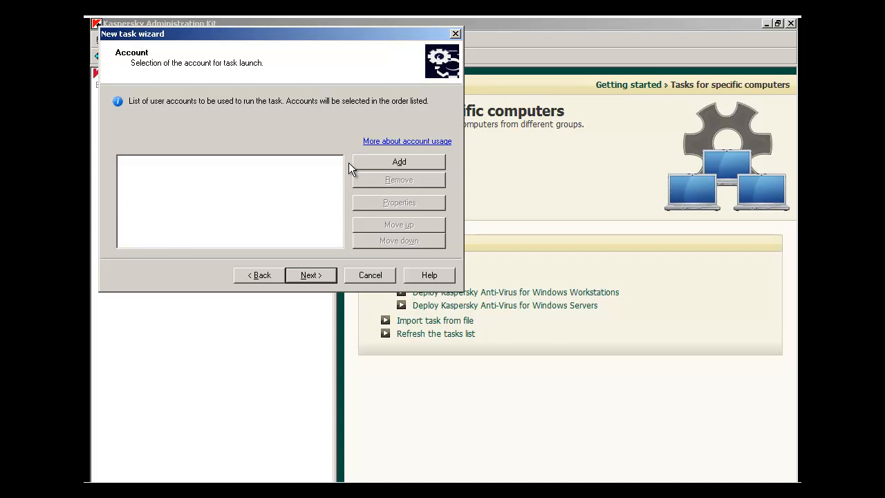
pyautogui.moveTo(339, 200)
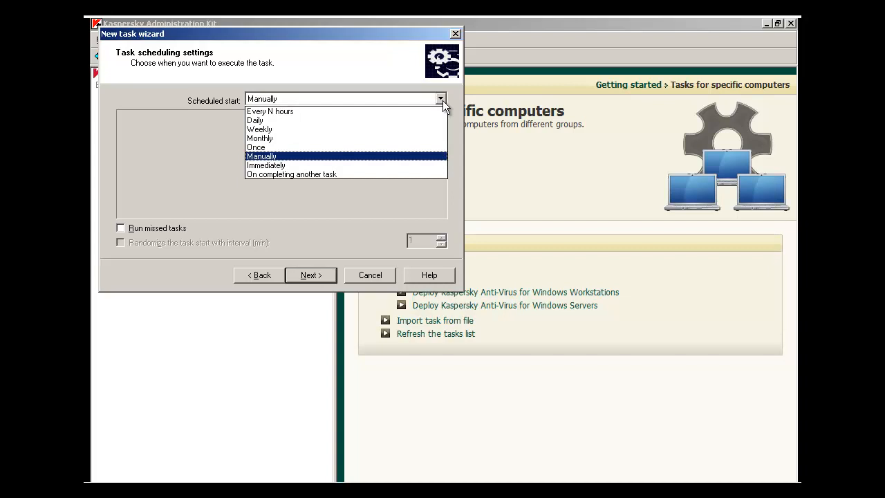
pyautogui.moveTo(256, 147)
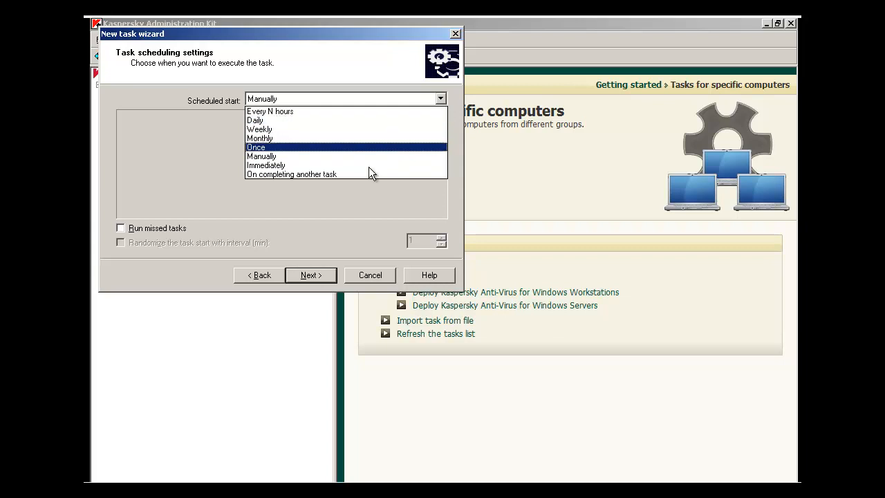
pyautogui.moveTo(366, 165)
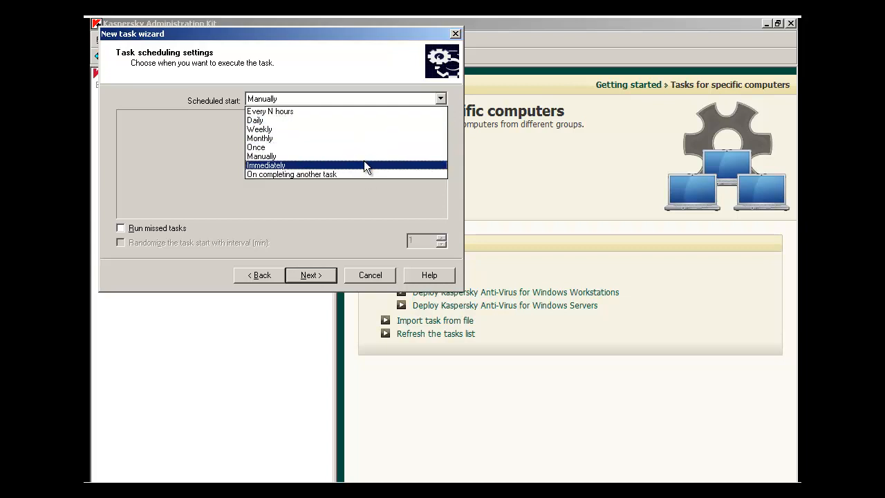
# - Leave Scheduled start on Manually and finish the wizard
pyautogui.click(261, 155)
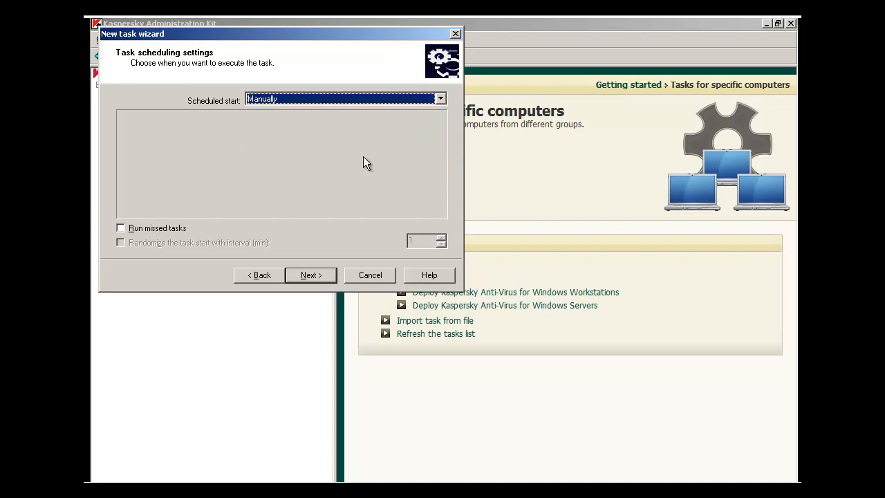
pyautogui.click(310, 274)
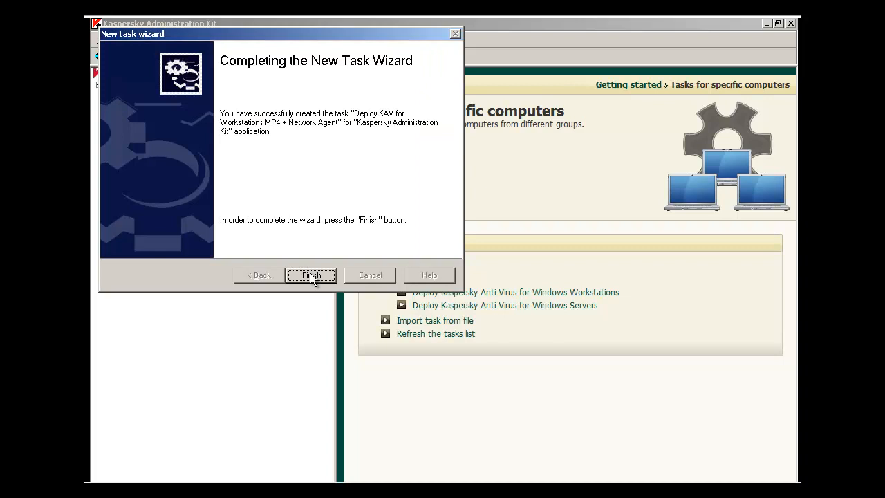
pyautogui.click(311, 275)
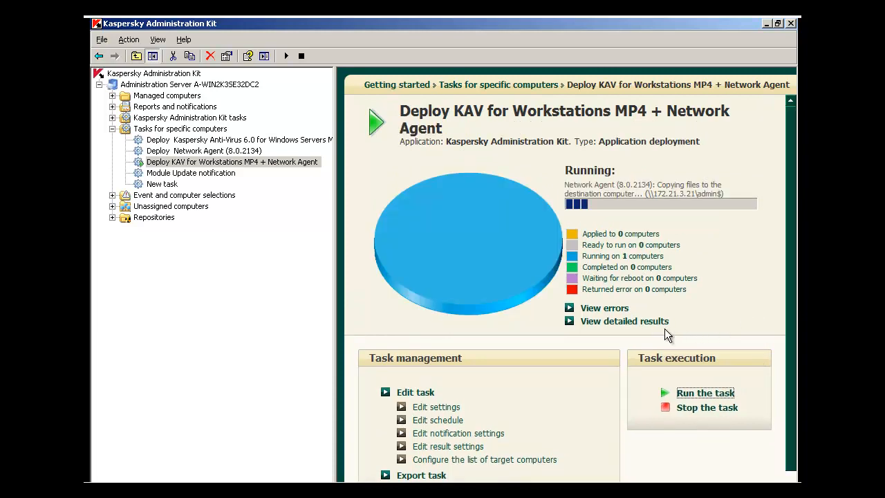
pyautogui.moveTo(617, 327)
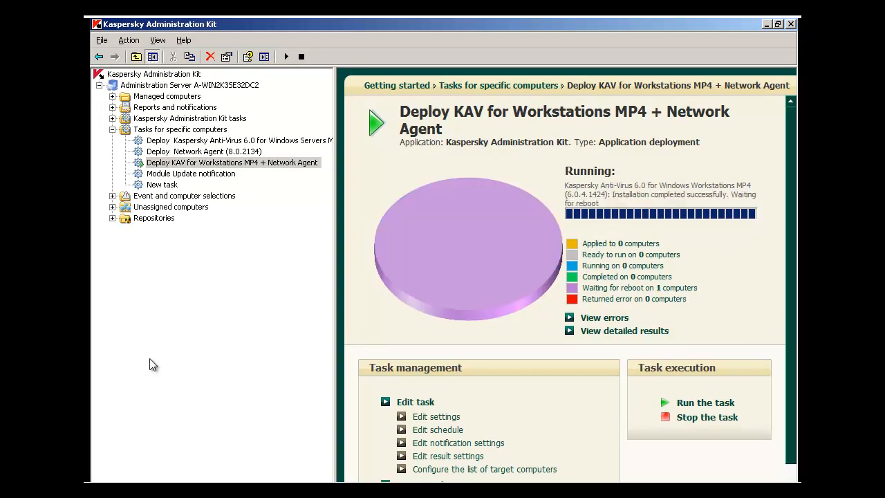
pyautogui.moveTo(368, 355)
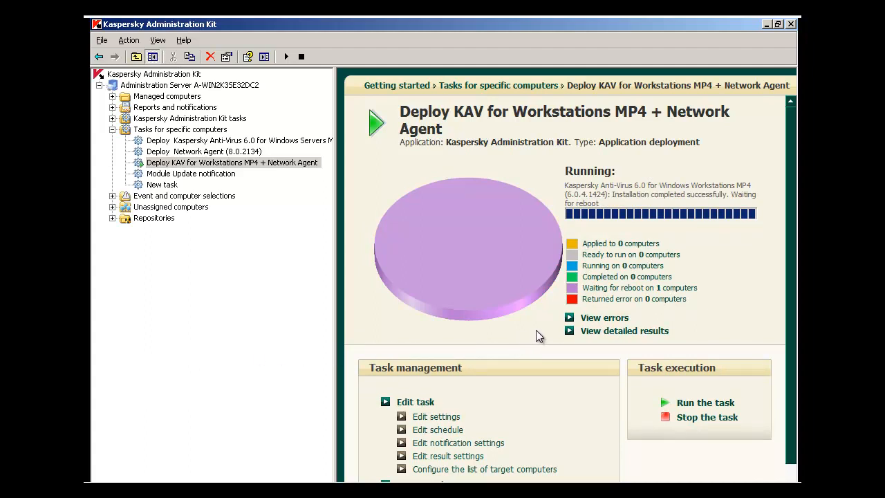
pyautogui.moveTo(637, 216)
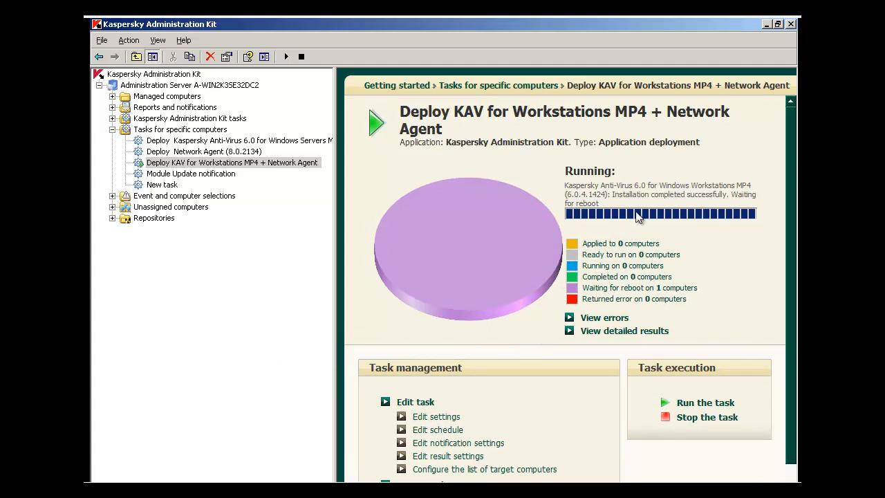